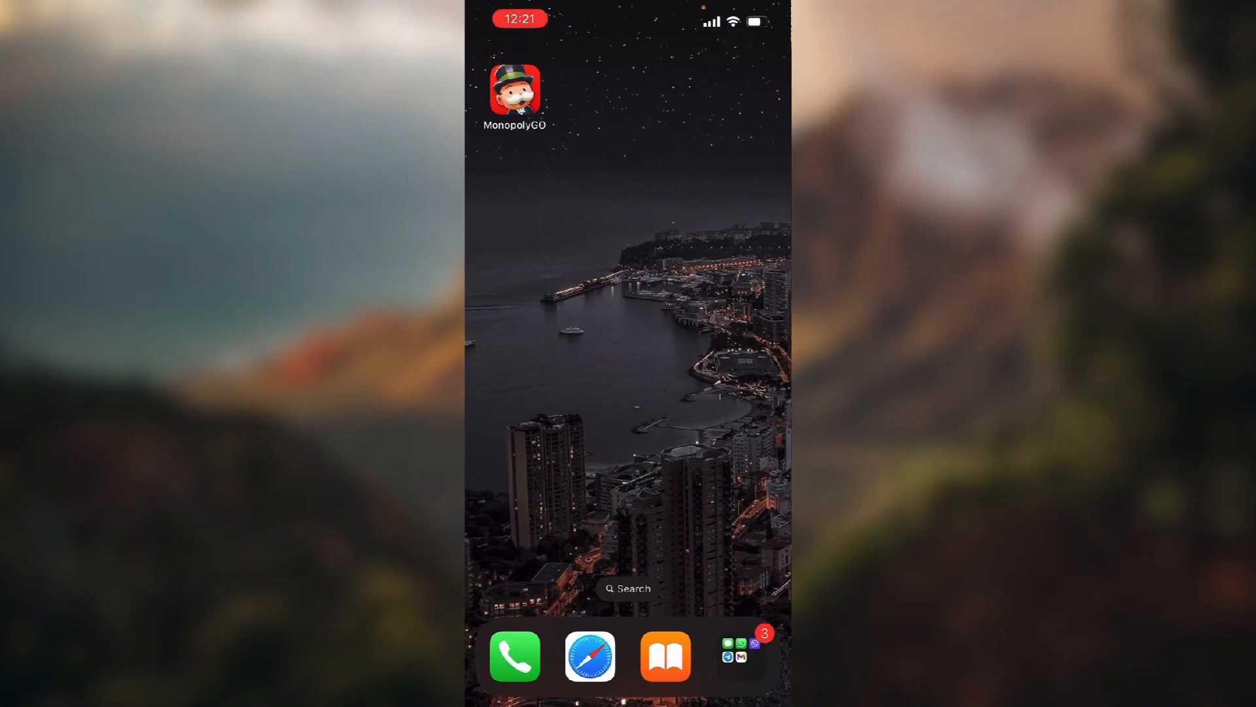
Launch Monopoly GO from the home screen to reach the game board with 59 dice rolls.
left_click(514, 90)
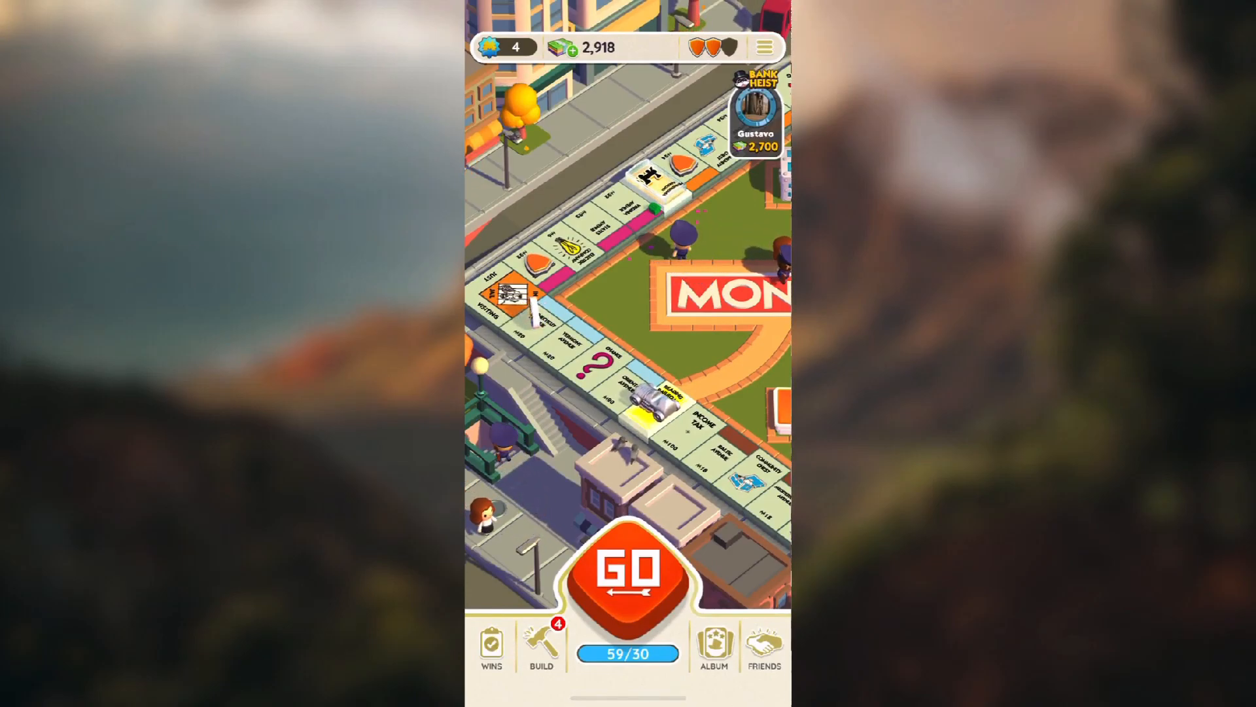
Open Settings from the top-right hamburger menu.
left_click(764, 47)
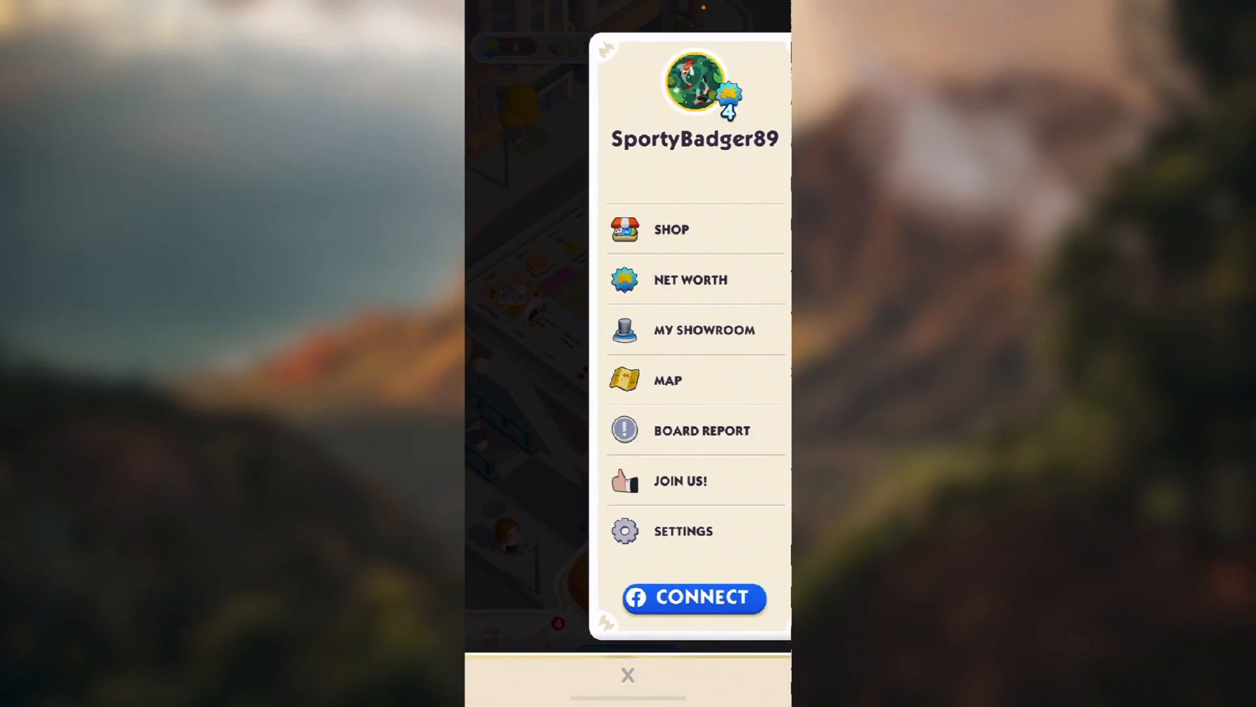
left_click(682, 531)
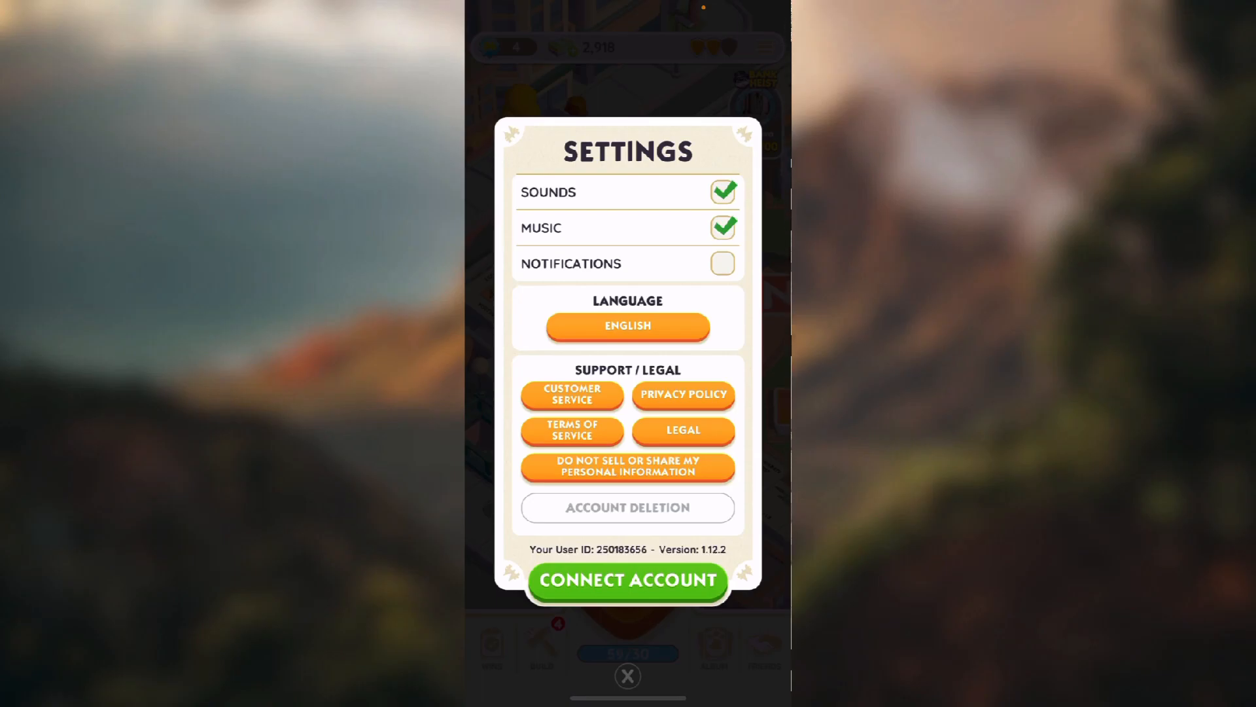
Review the Facebook, Apple and contacts options under Connect Account, then close back to the board.
left_click(627, 581)
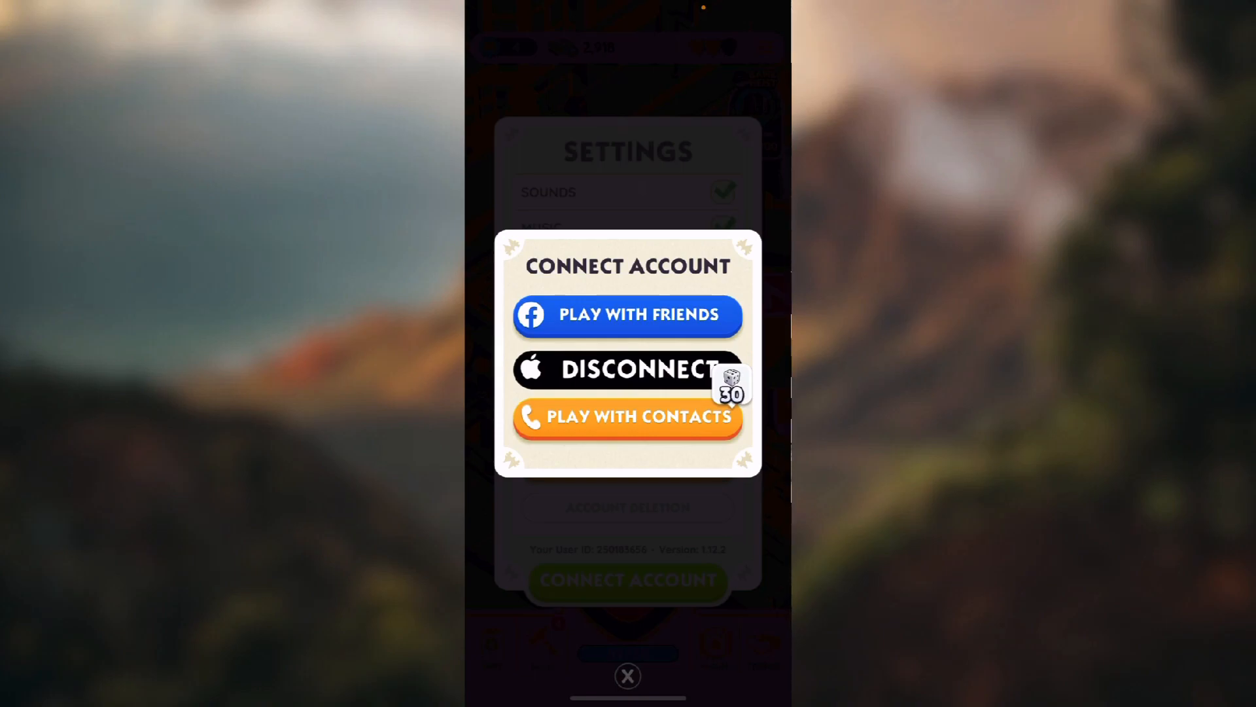
left_click(627, 675)
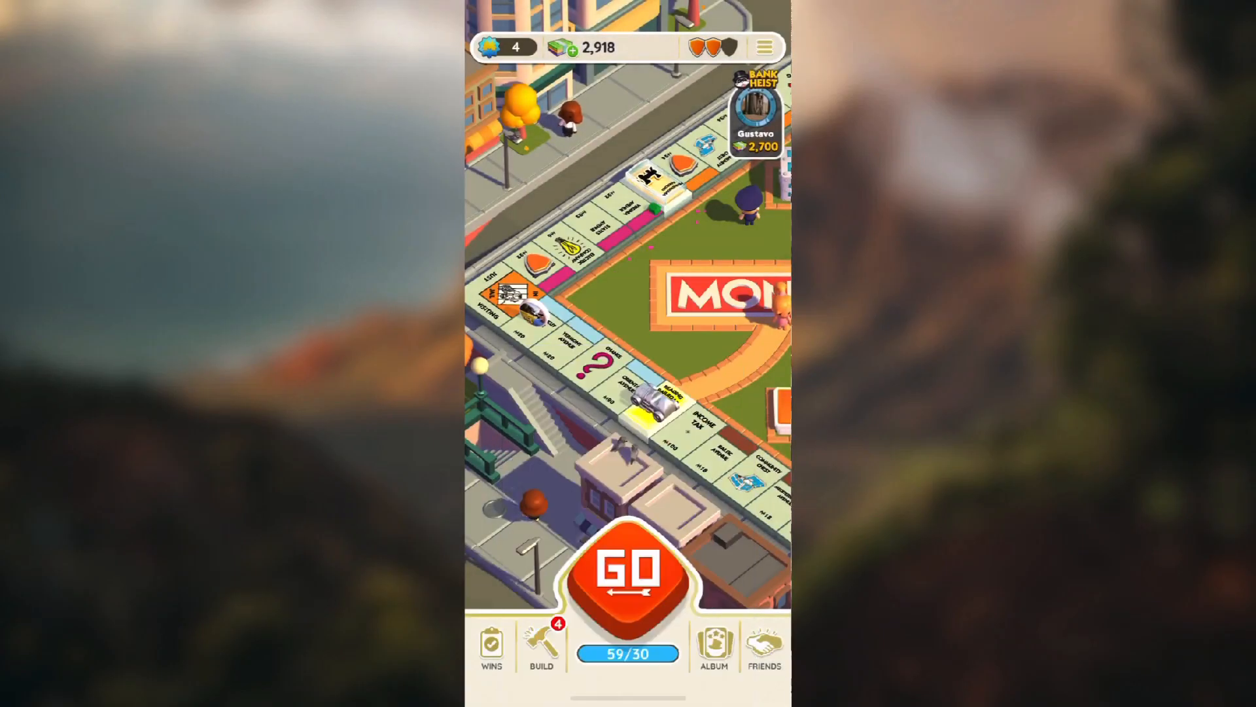